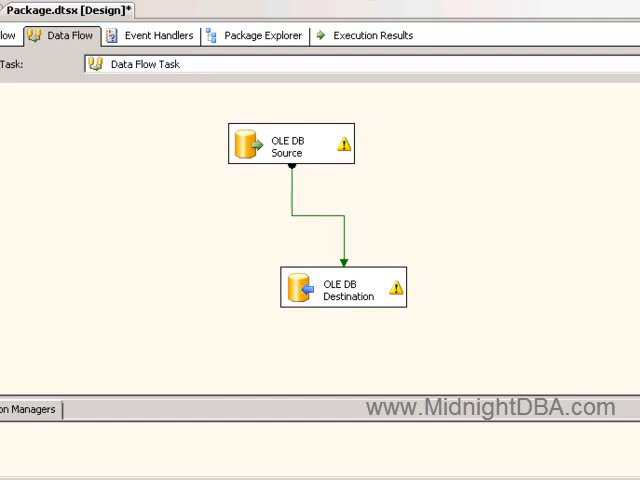
mouse_move(564, 52)
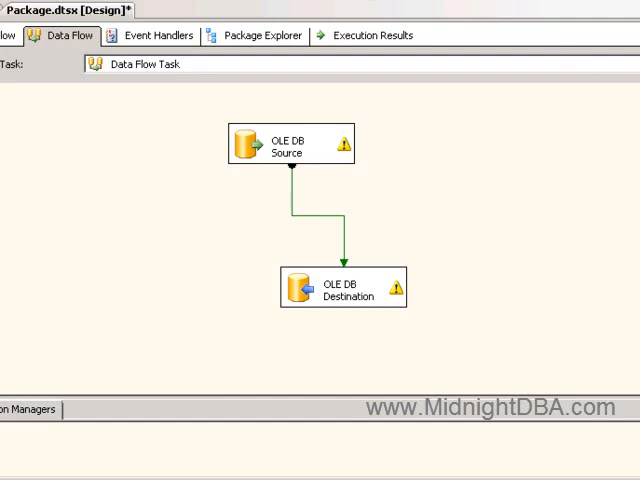
- Review the OLE DB Source's data type warning, accept it, and save the package
double_click(290, 144)
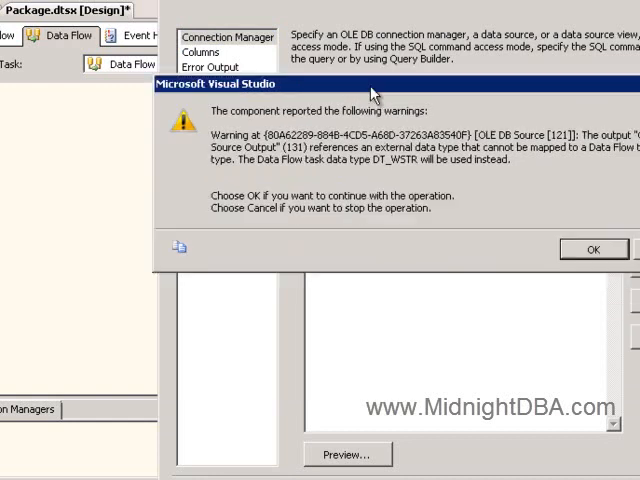
mouse_move(398, 164)
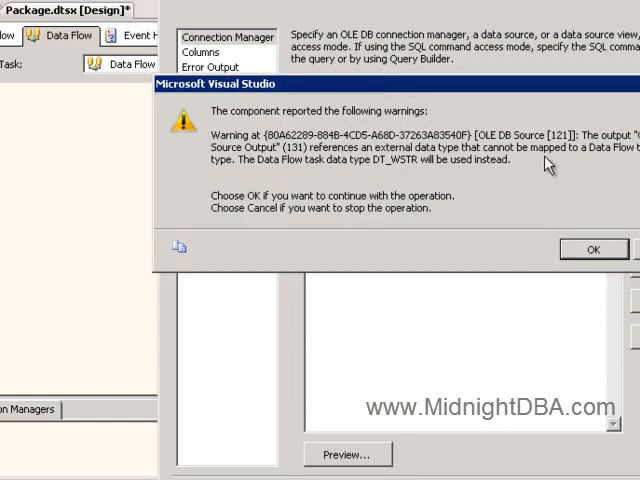
mouse_move(544, 176)
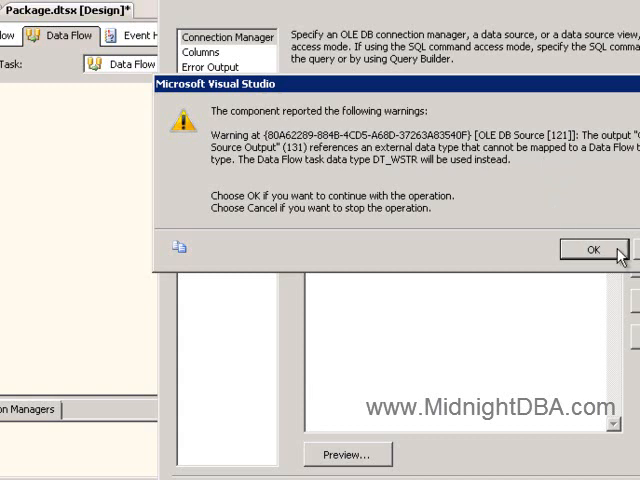
left_click(588, 250)
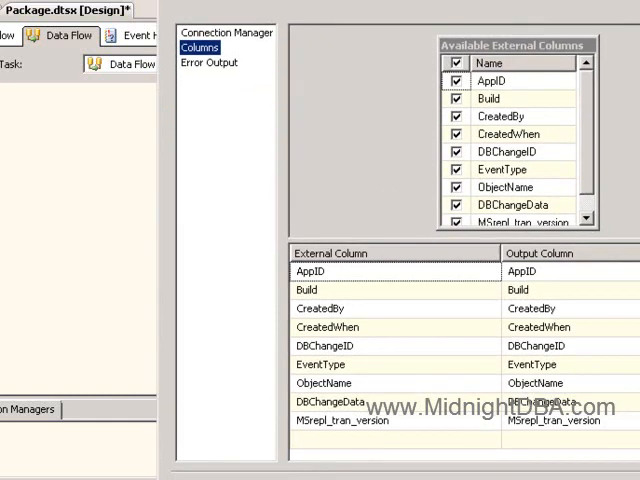
mouse_move(348, 12)
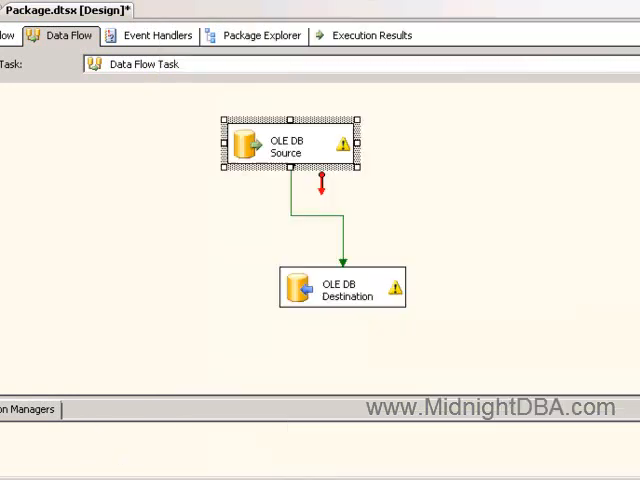
mouse_move(344, 154)
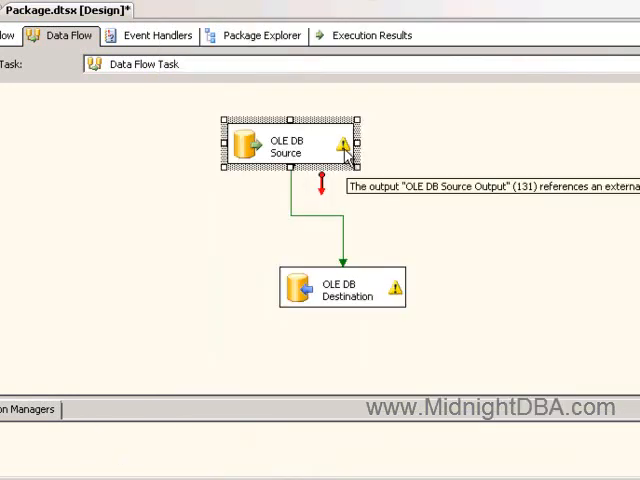
left_click(60, 122)
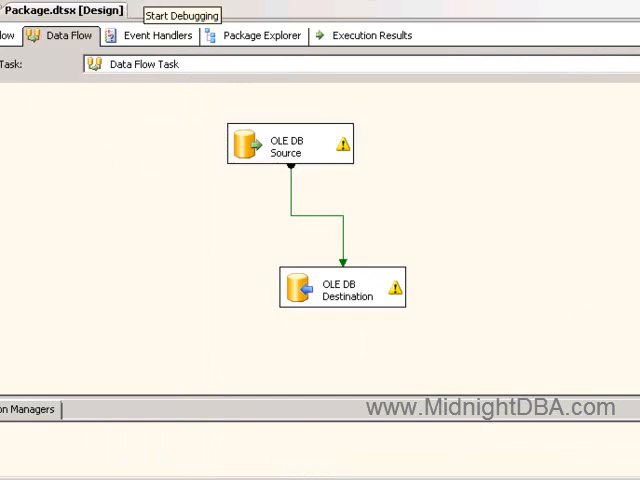
left_click(190, 12)
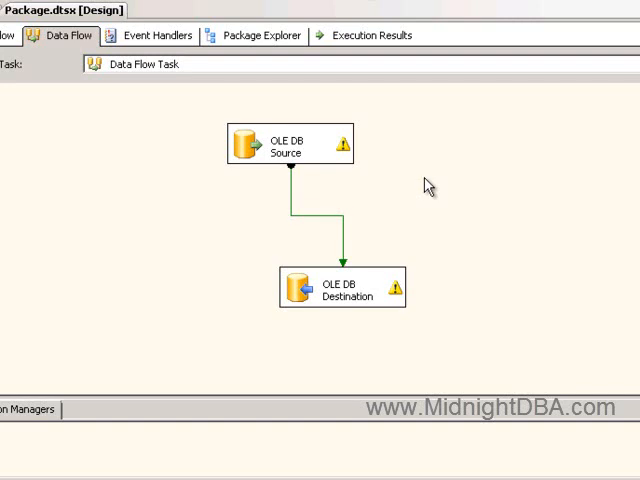
mouse_move(336, 148)
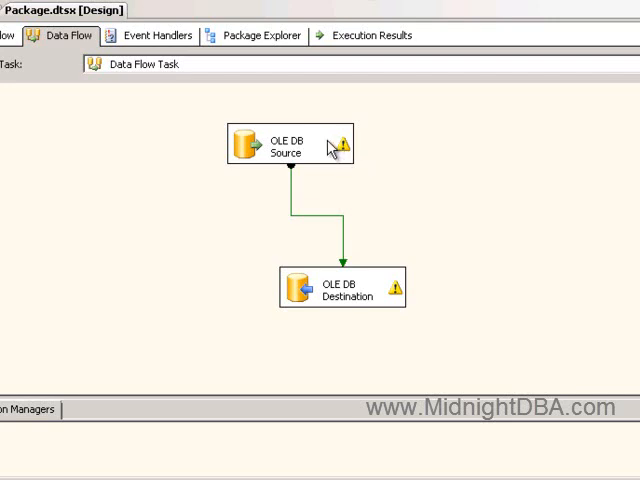
left_click(288, 144)
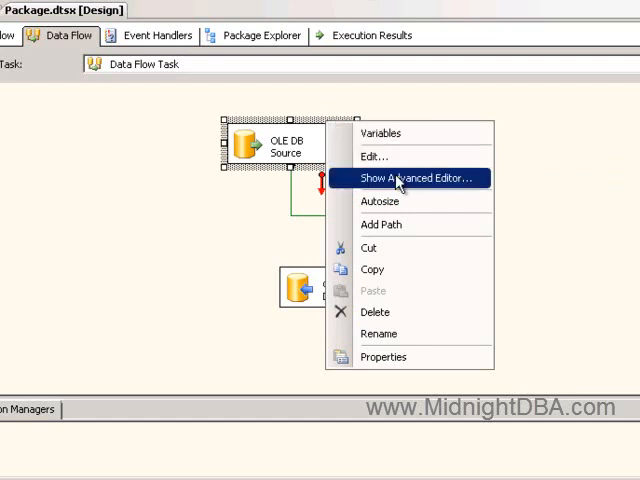
left_click(410, 176)
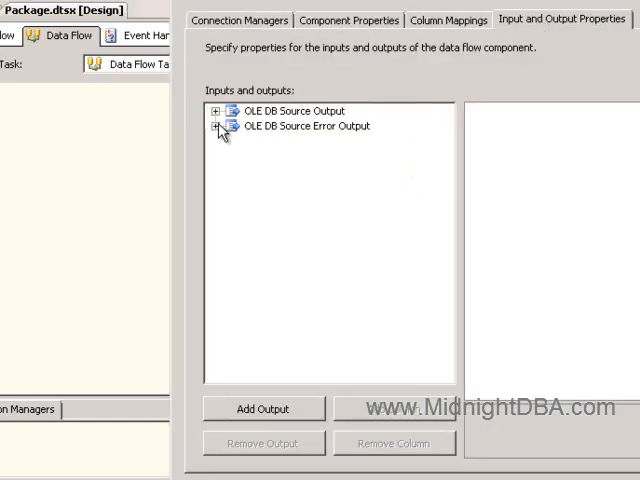
left_click(220, 110)
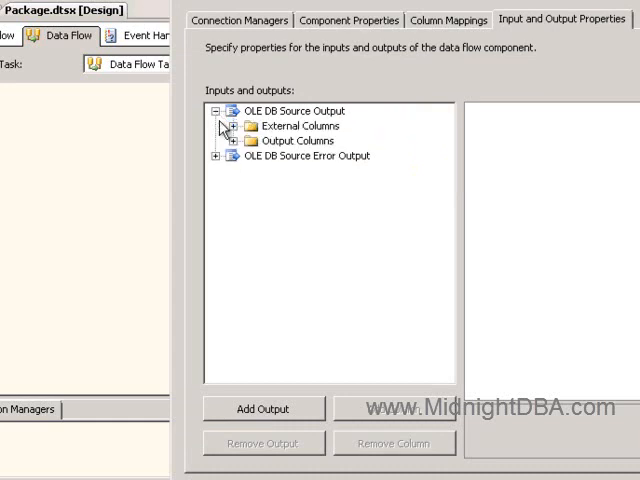
left_click(228, 140)
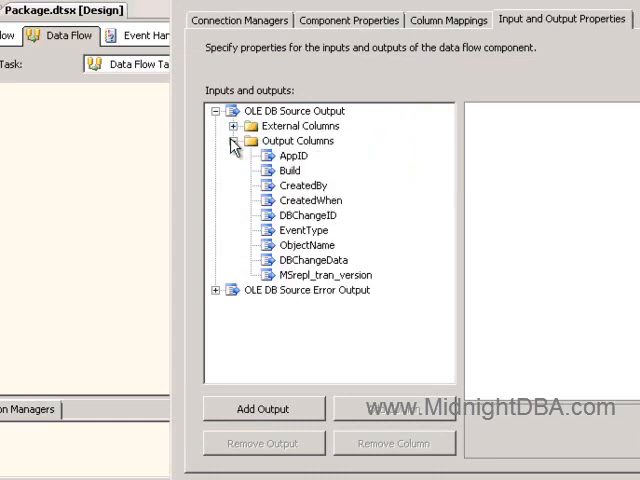
left_click(282, 170)
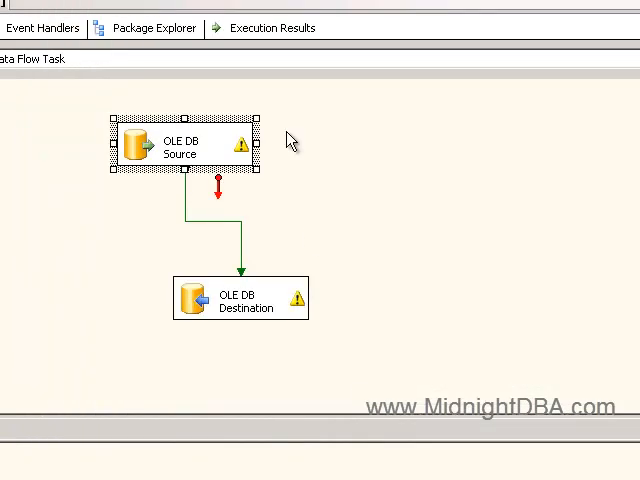
mouse_move(300, 128)
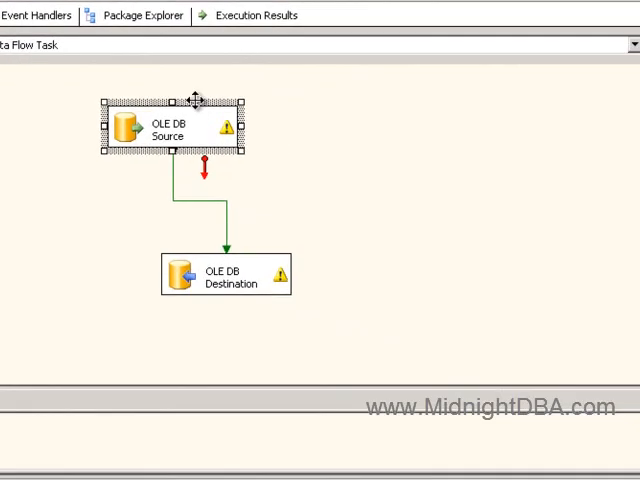
- Correct the OLE DB Source's column data type mapping so its warning clears
double_click(170, 128)
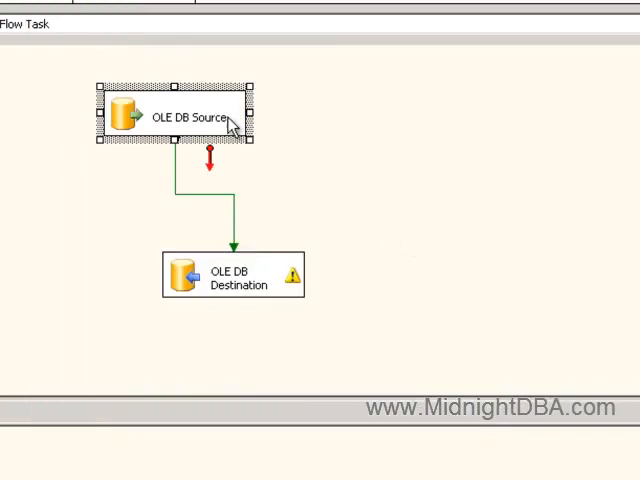
mouse_move(64, 110)
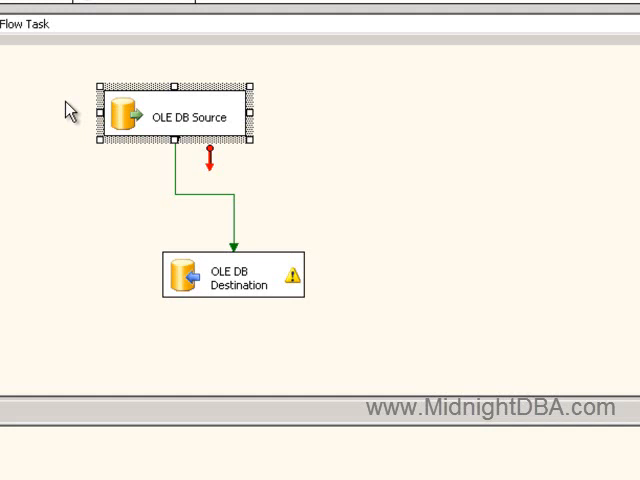
mouse_move(232, 236)
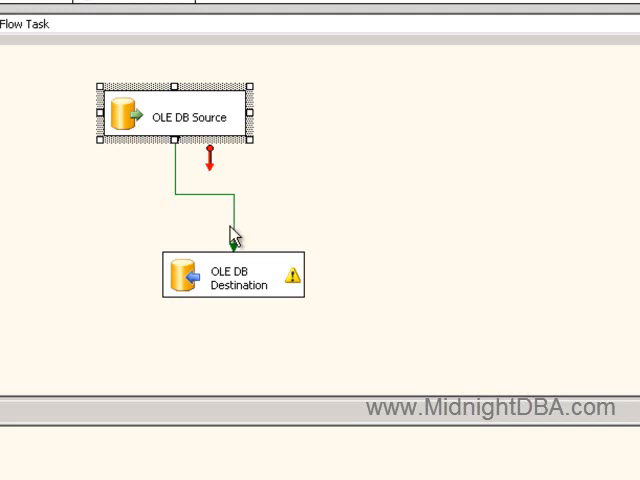
left_click(232, 276)
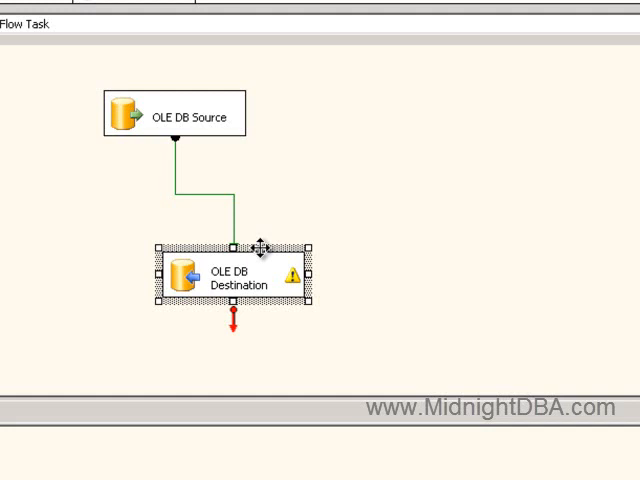
mouse_move(312, 236)
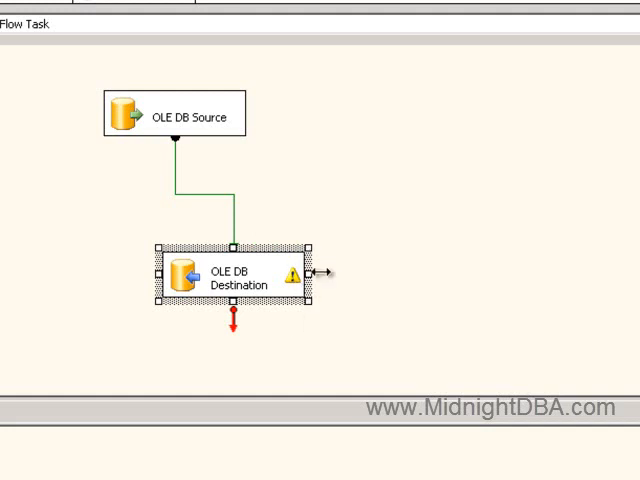
mouse_move(336, 282)
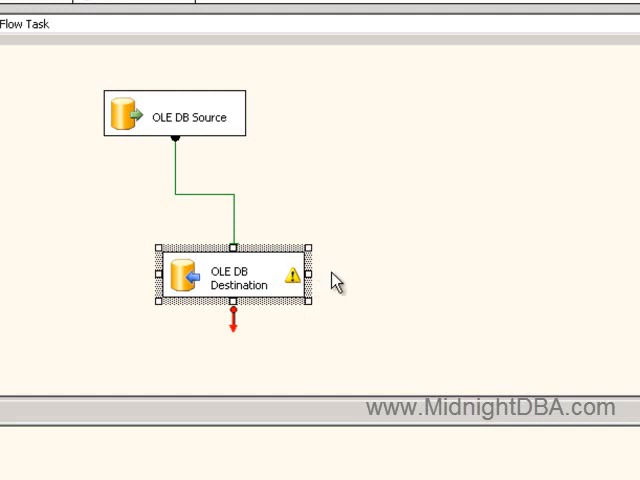
mouse_move(294, 278)
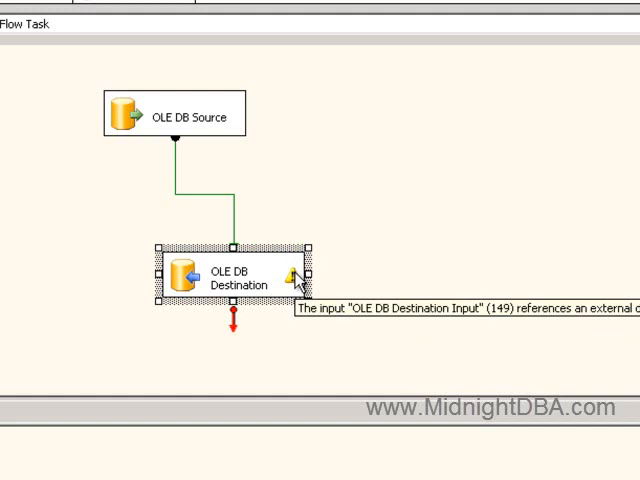
mouse_move(264, 244)
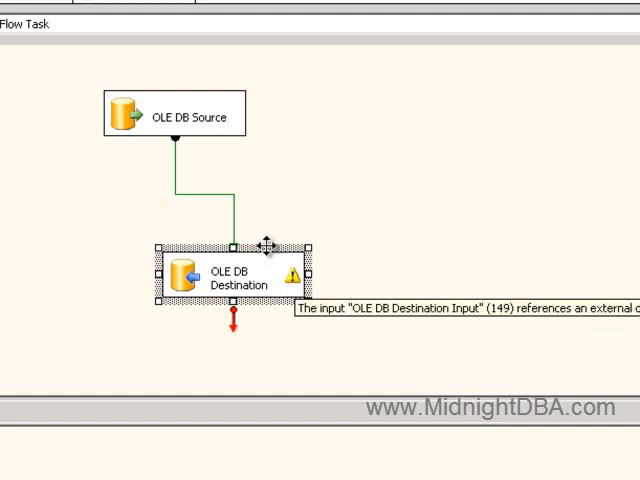
double_click(236, 278)
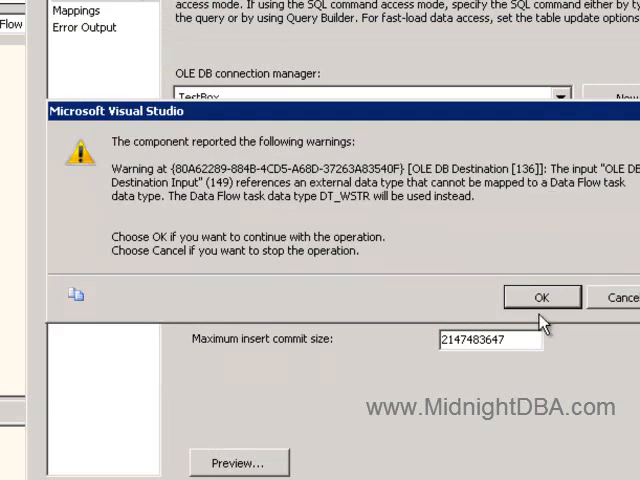
left_click(540, 296)
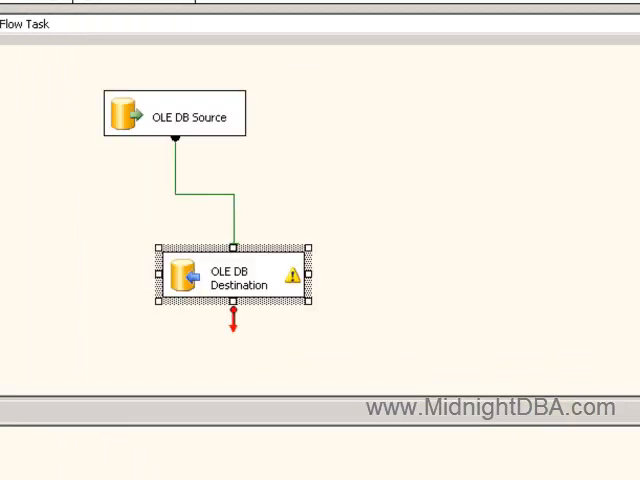
mouse_move(276, 280)
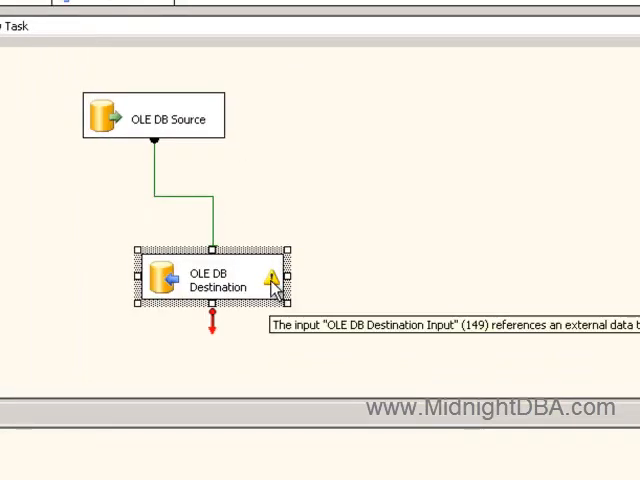
mouse_move(288, 288)
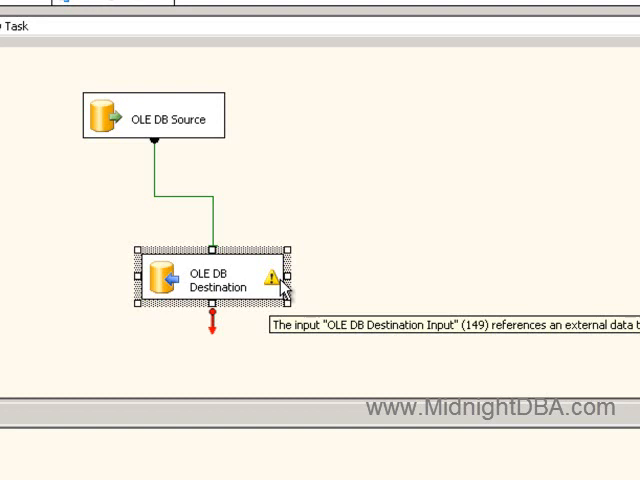
mouse_move(210, 140)
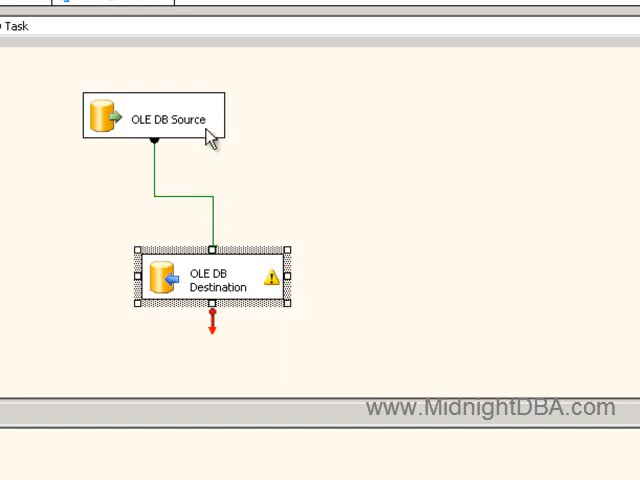
left_click(160, 118)
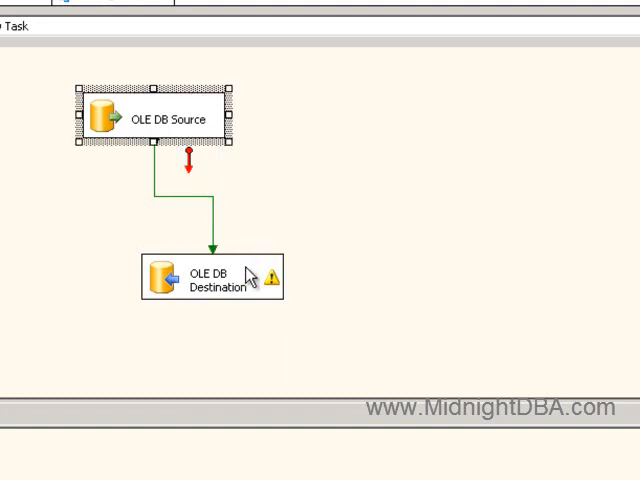
left_click(204, 278)
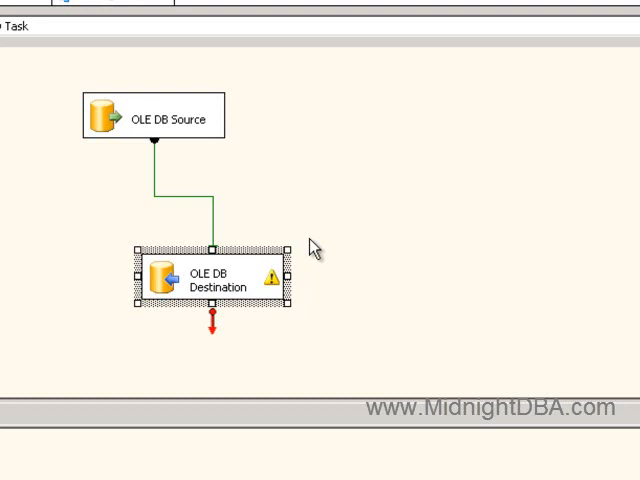
mouse_move(228, 132)
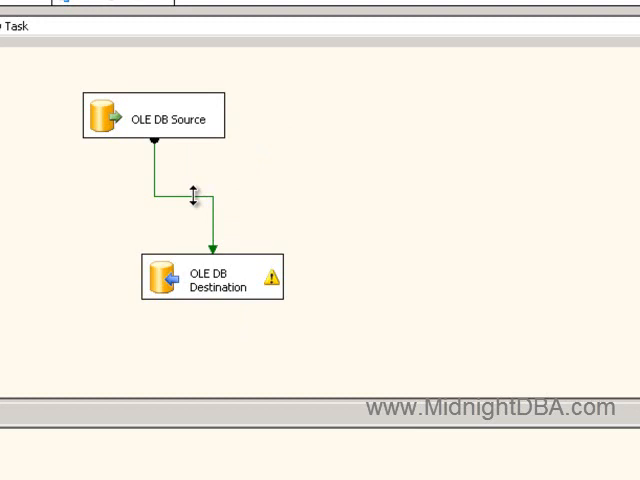
mouse_move(204, 122)
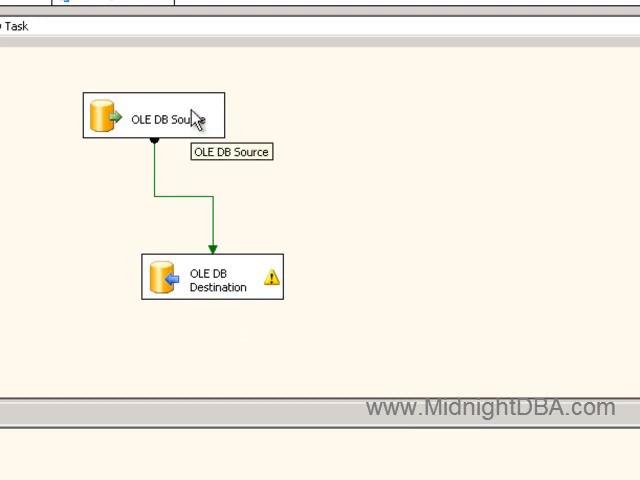
left_click(160, 116)
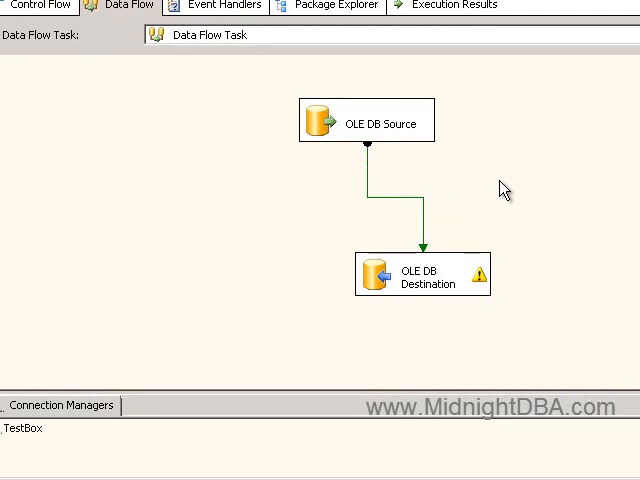
mouse_move(224, 180)
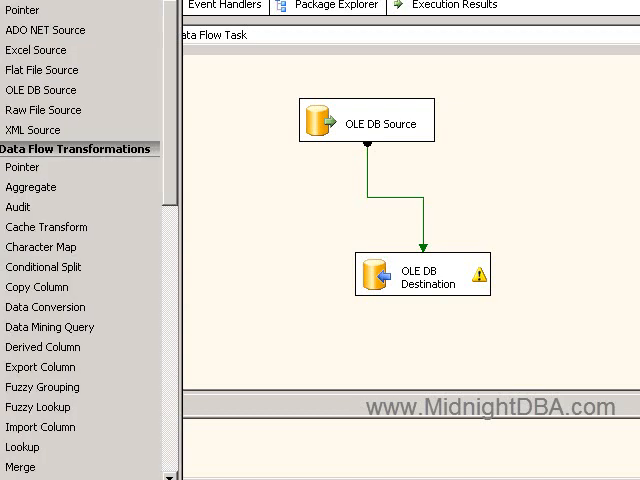
mouse_move(166, 126)
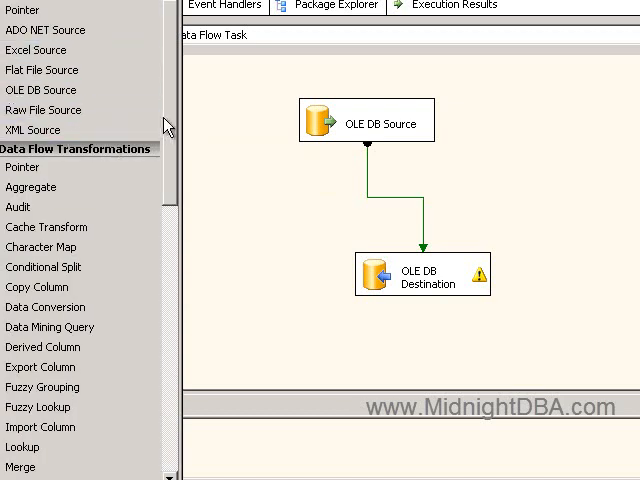
scroll("down", 3)
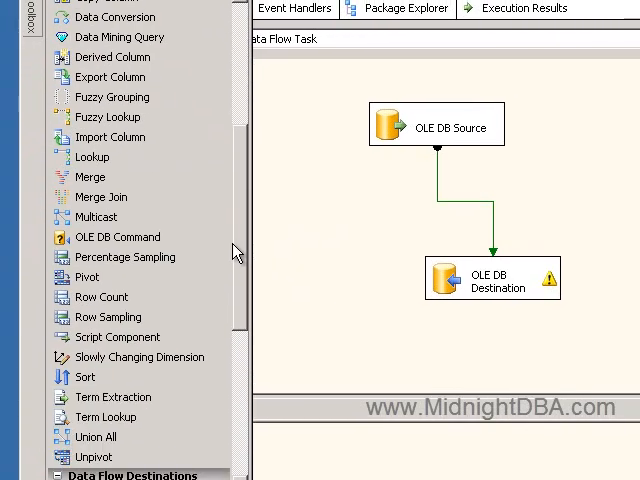
scroll("down", 3)
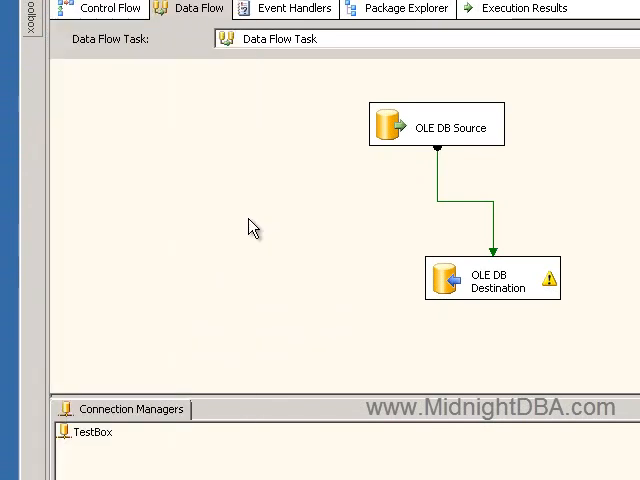
- Place an Execute SQL Task on the Control Flow and bring up its editor
left_click(110, 12)
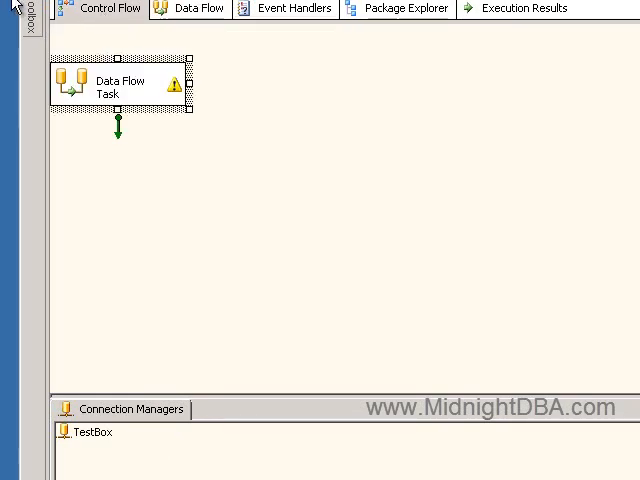
left_click(24, 10)
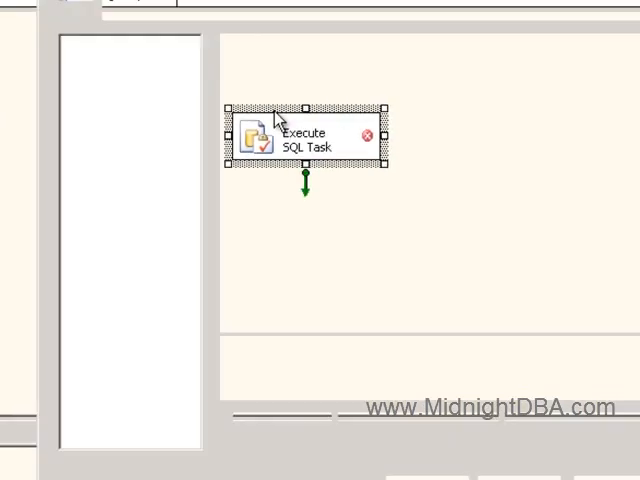
double_click(300, 140)
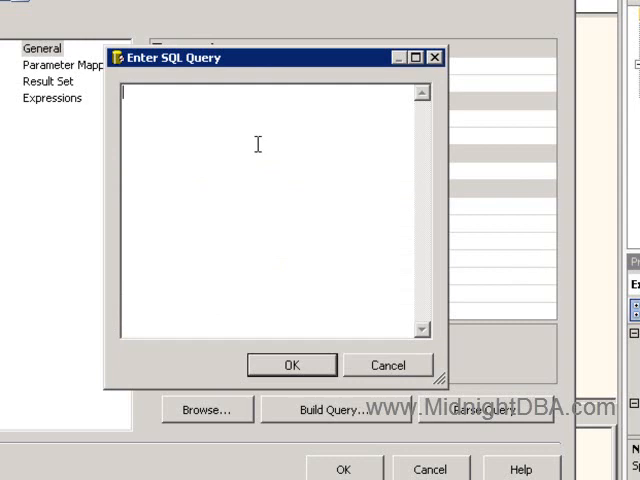
- Enter the query 'insert db1.dbo.Table select * from db2.dbo.Table' and confirm it
type("inser")
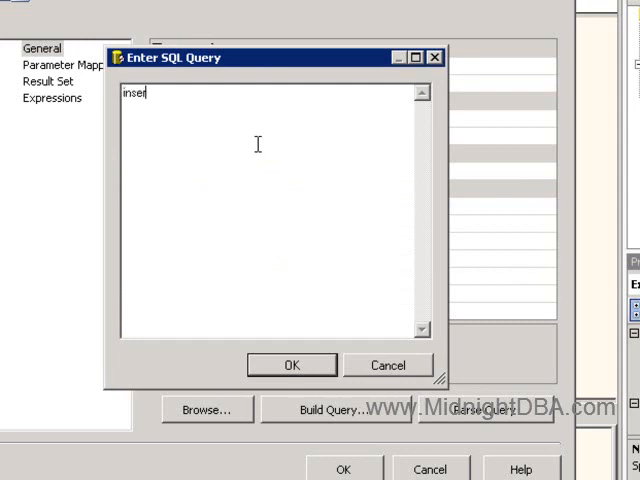
type("t db1")
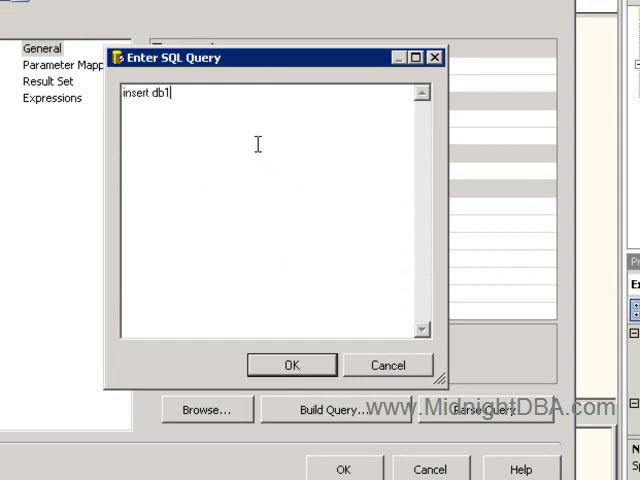
type(".dbo.Tabl")
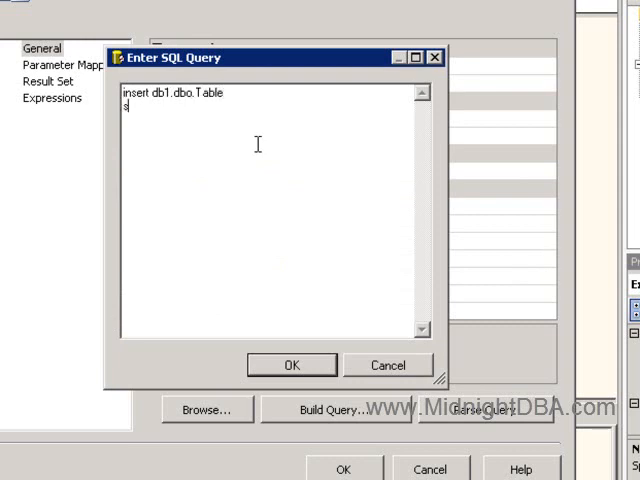
type("elect * from")
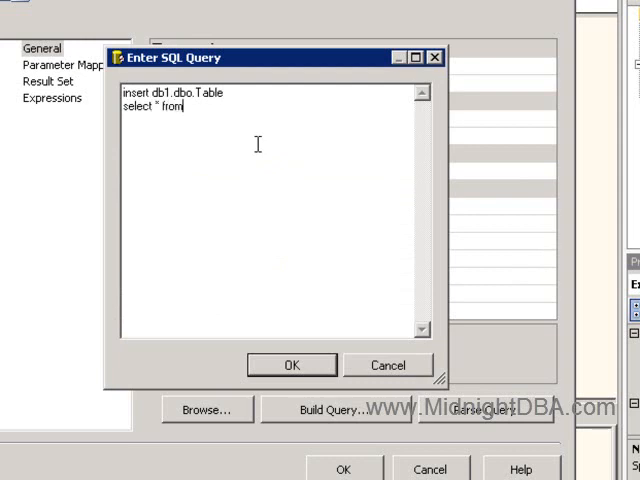
type("db")
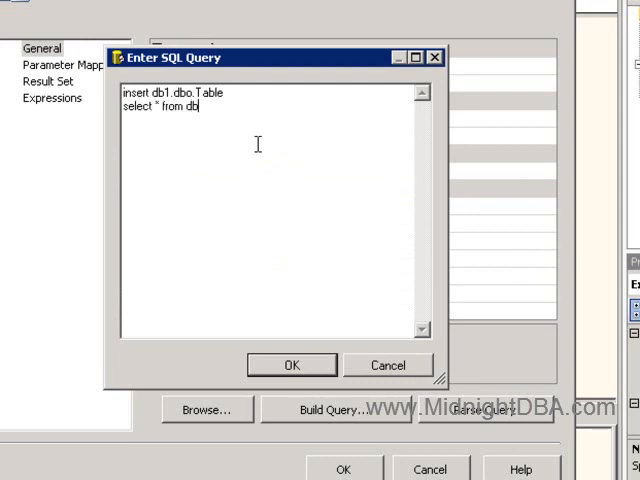
type("2.d")
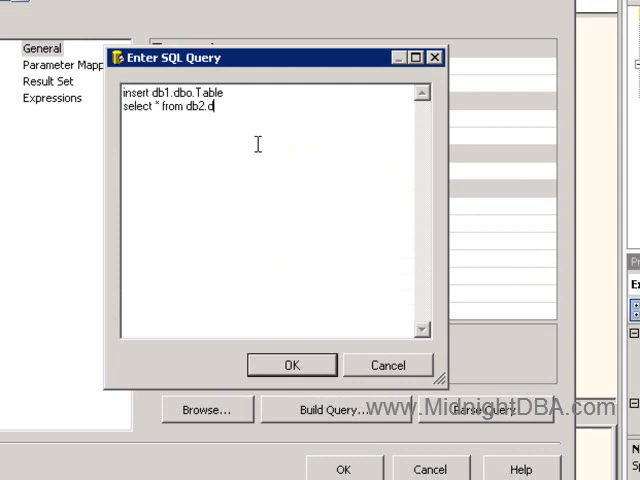
type("bo.Table")
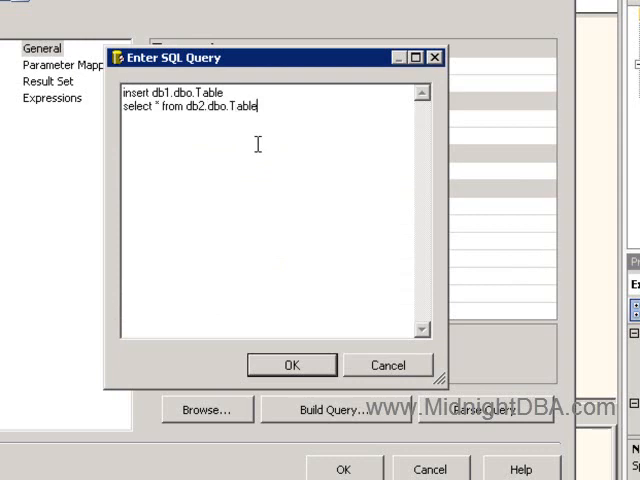
mouse_move(258, 72)
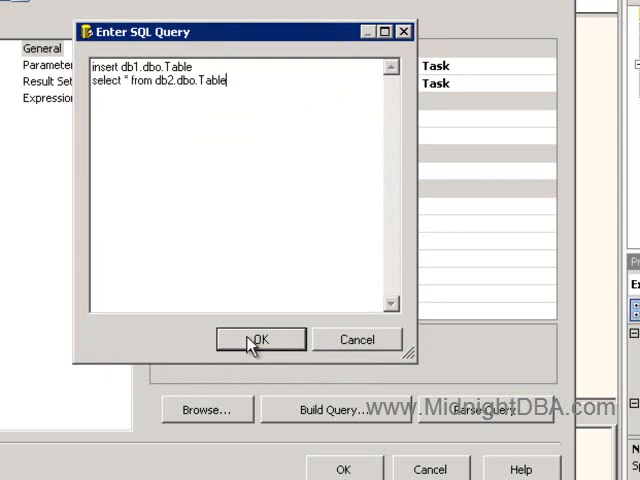
left_click(260, 340)
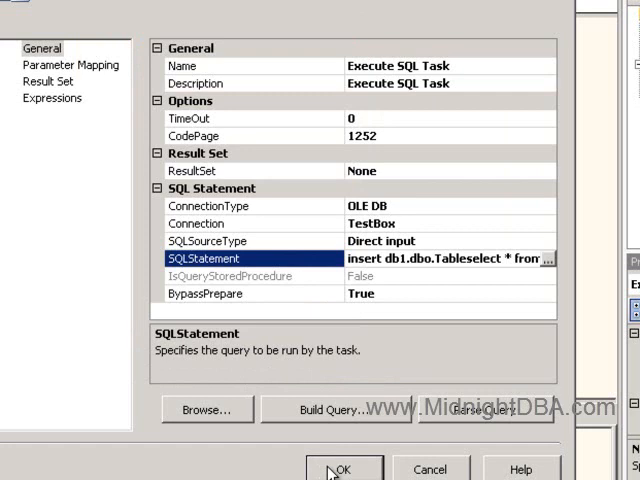
- Apply the Execute SQL Task settings and select the task on the control flow
left_click(344, 468)
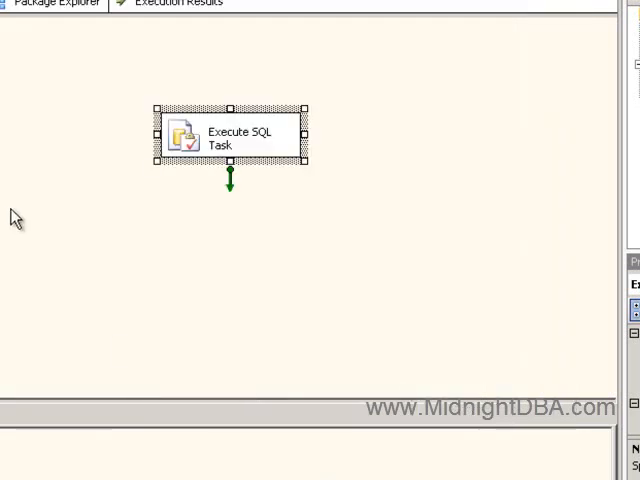
mouse_move(208, 146)
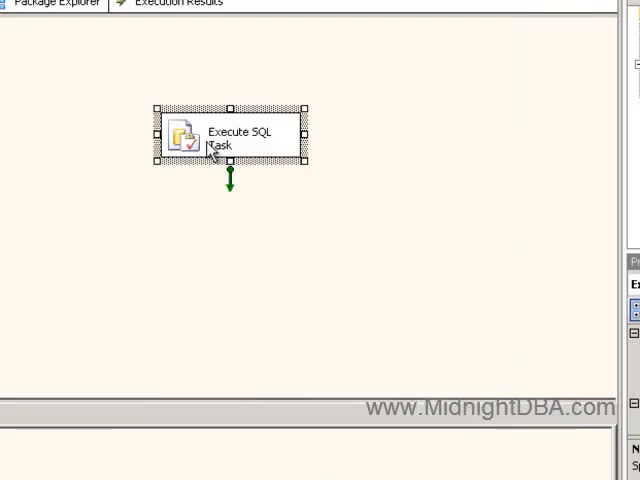
mouse_move(228, 156)
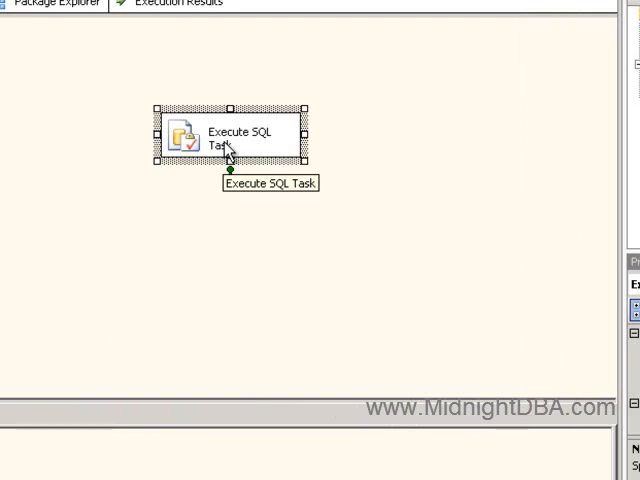
left_click(80, 180)
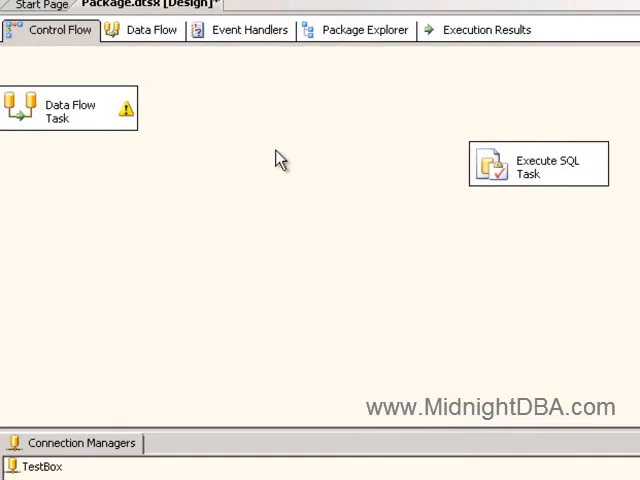
mouse_move(100, 118)
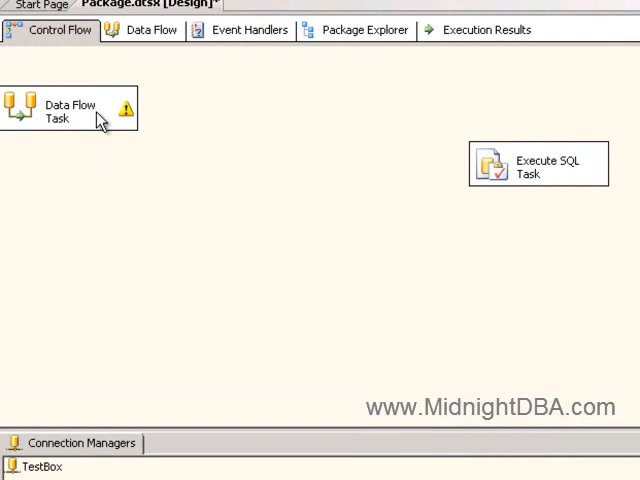
- Return to the Data Flow Task's data flow and select the OLE DB Destination
left_click(150, 30)
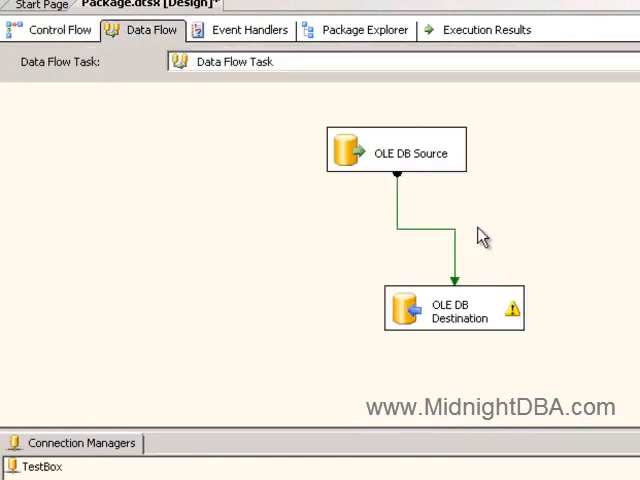
mouse_move(528, 260)
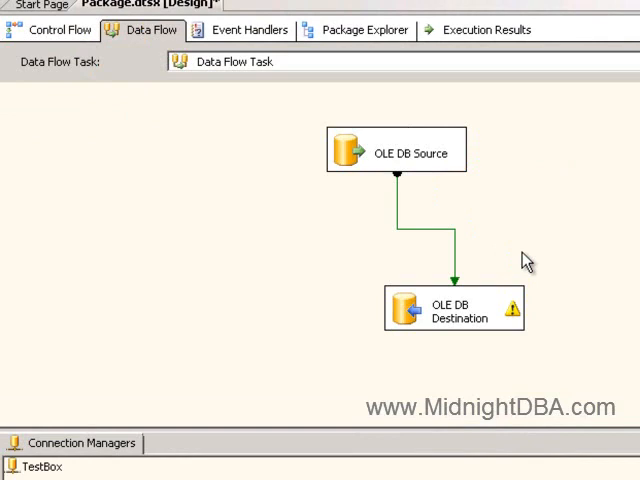
mouse_move(444, 188)
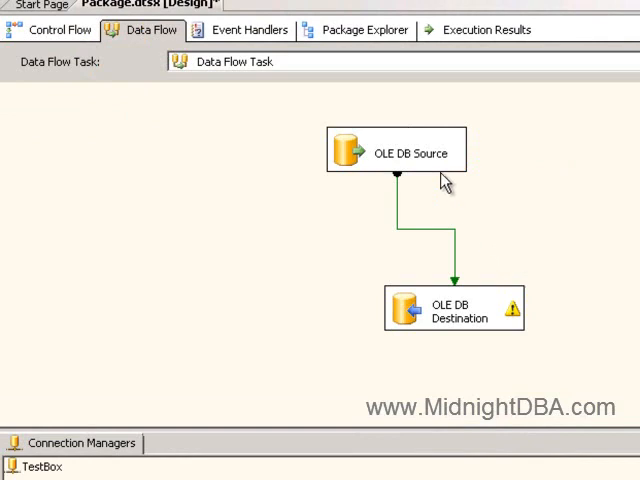
mouse_move(478, 304)
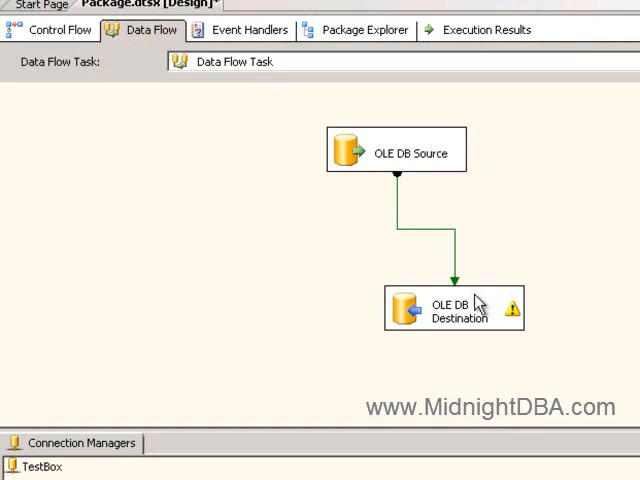
left_click(452, 312)
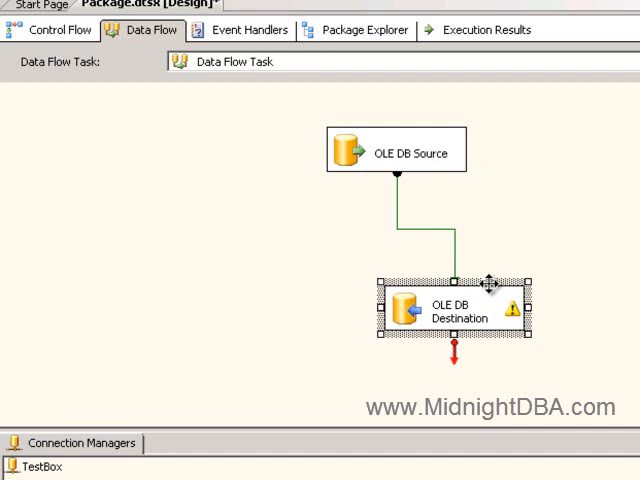
mouse_move(534, 256)
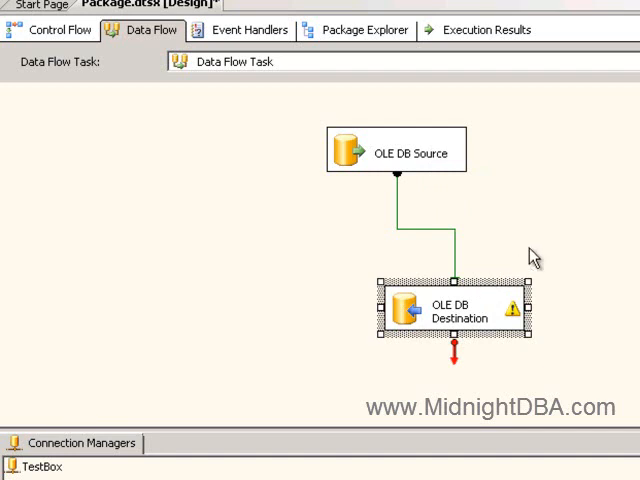